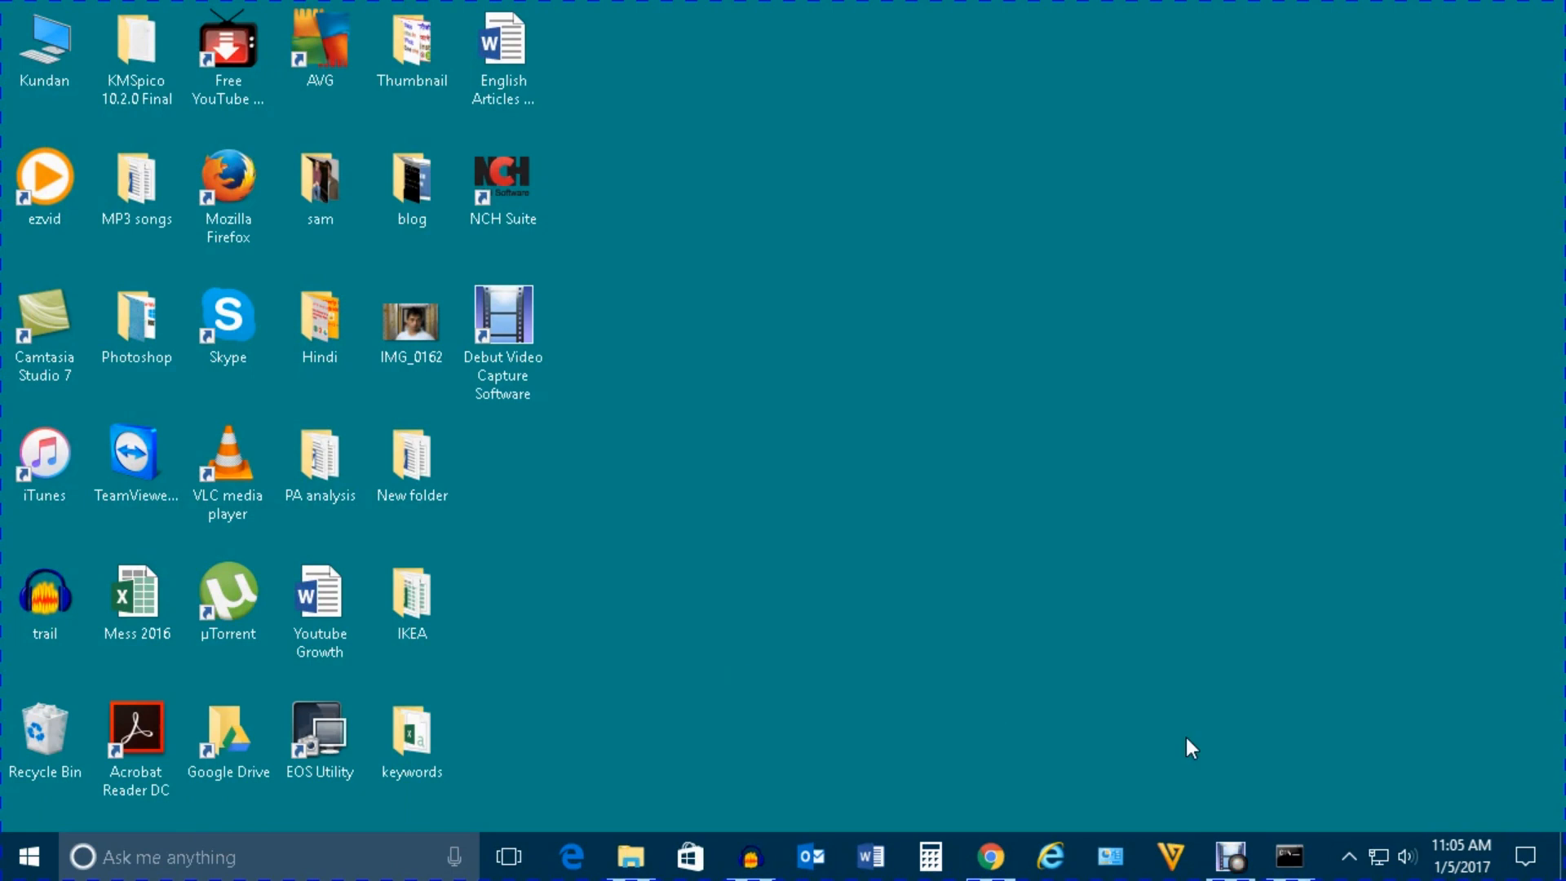
{"action": "mouse_move", "coordinate": [1377, 854]}
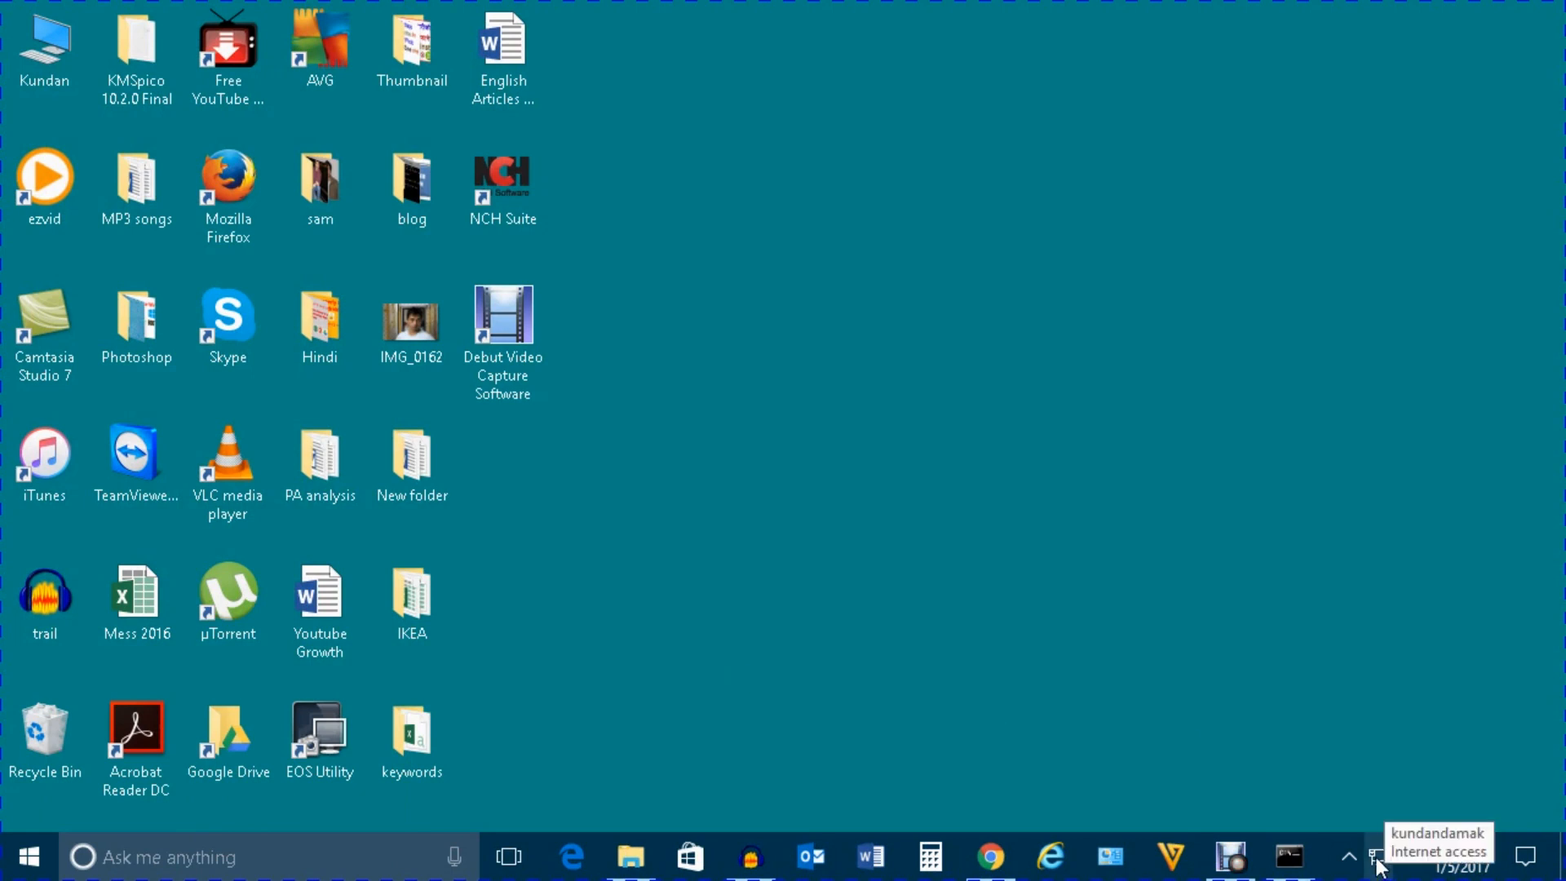
- Open Network and Sharing Center from the system tray network icon's menu
{"action": "right_click", "coordinate": [1378, 855]}
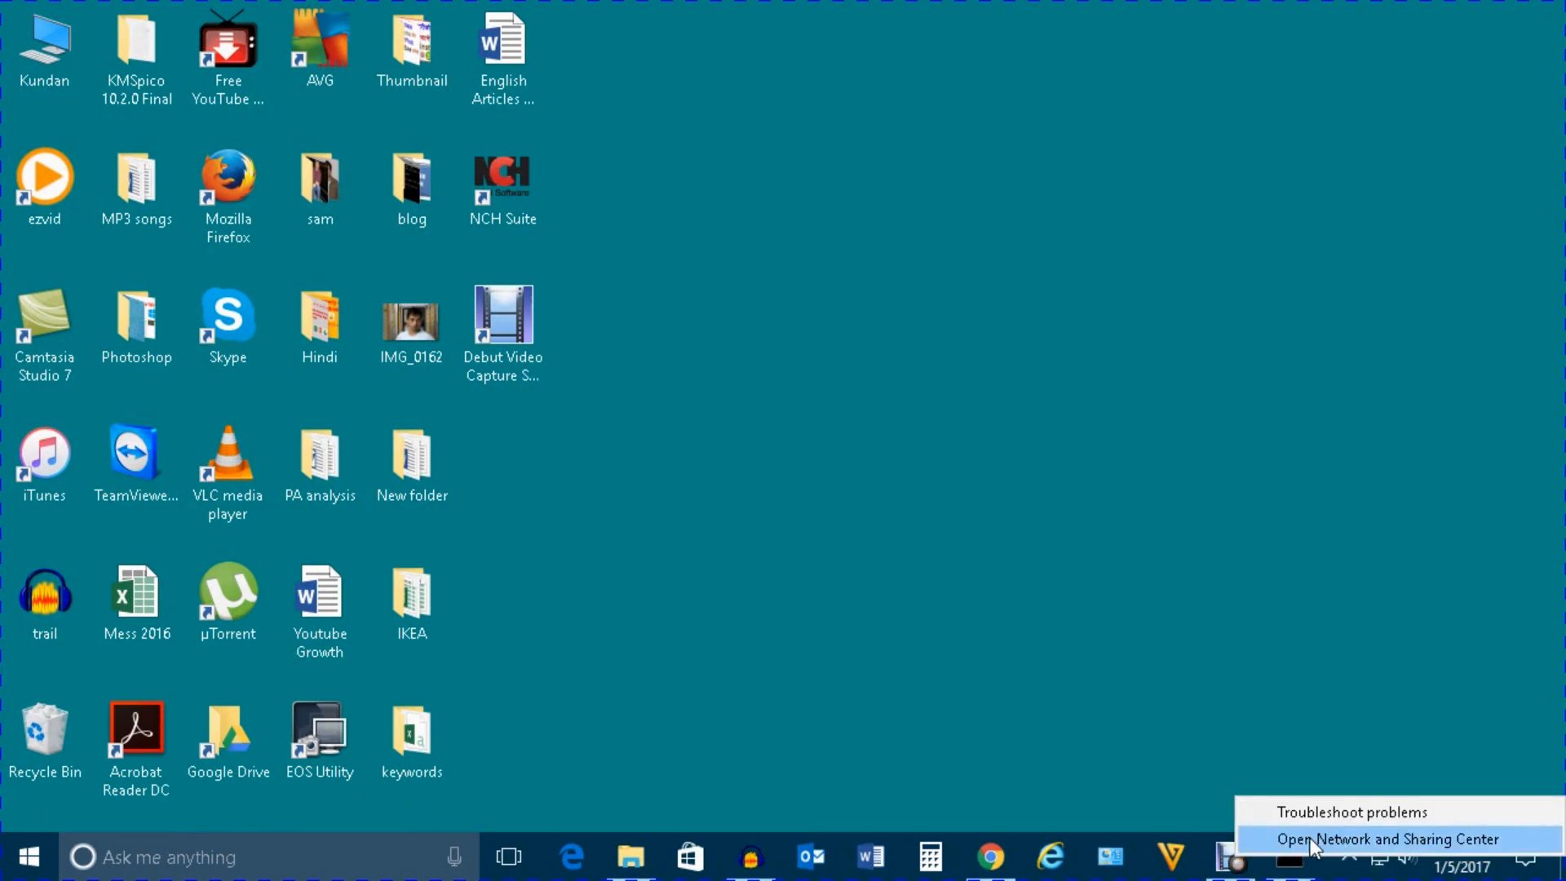
{"action": "left_click", "coordinate": [1386, 837]}
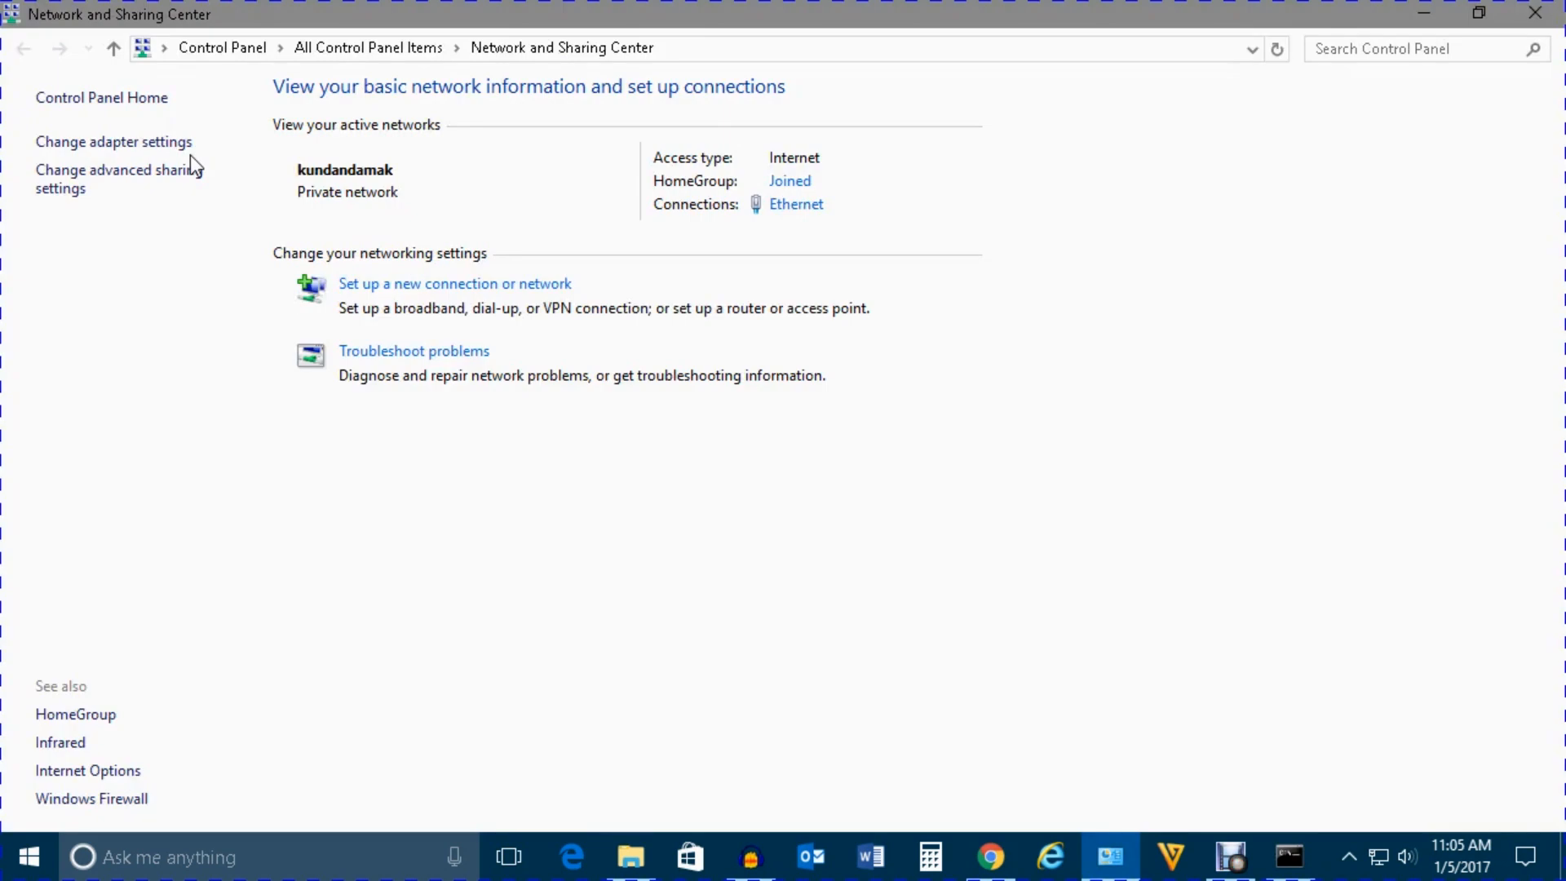
- Open the Ethernet adapter's status and review its details showing DHCP Enabled: No
{"action": "left_click", "coordinate": [113, 141]}
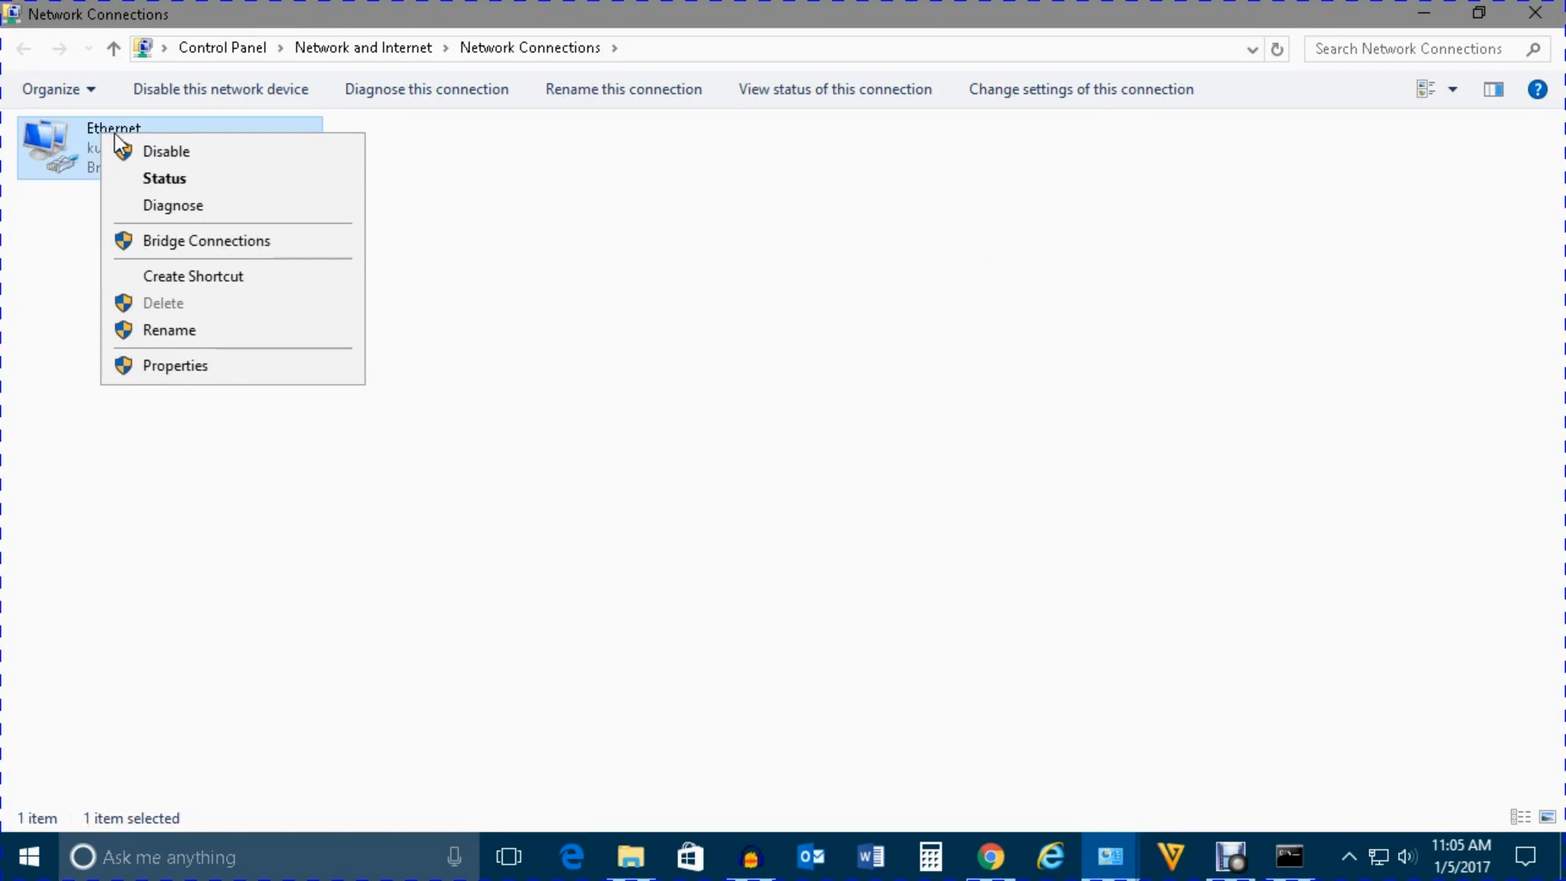
{"action": "mouse_move", "coordinate": [169, 186]}
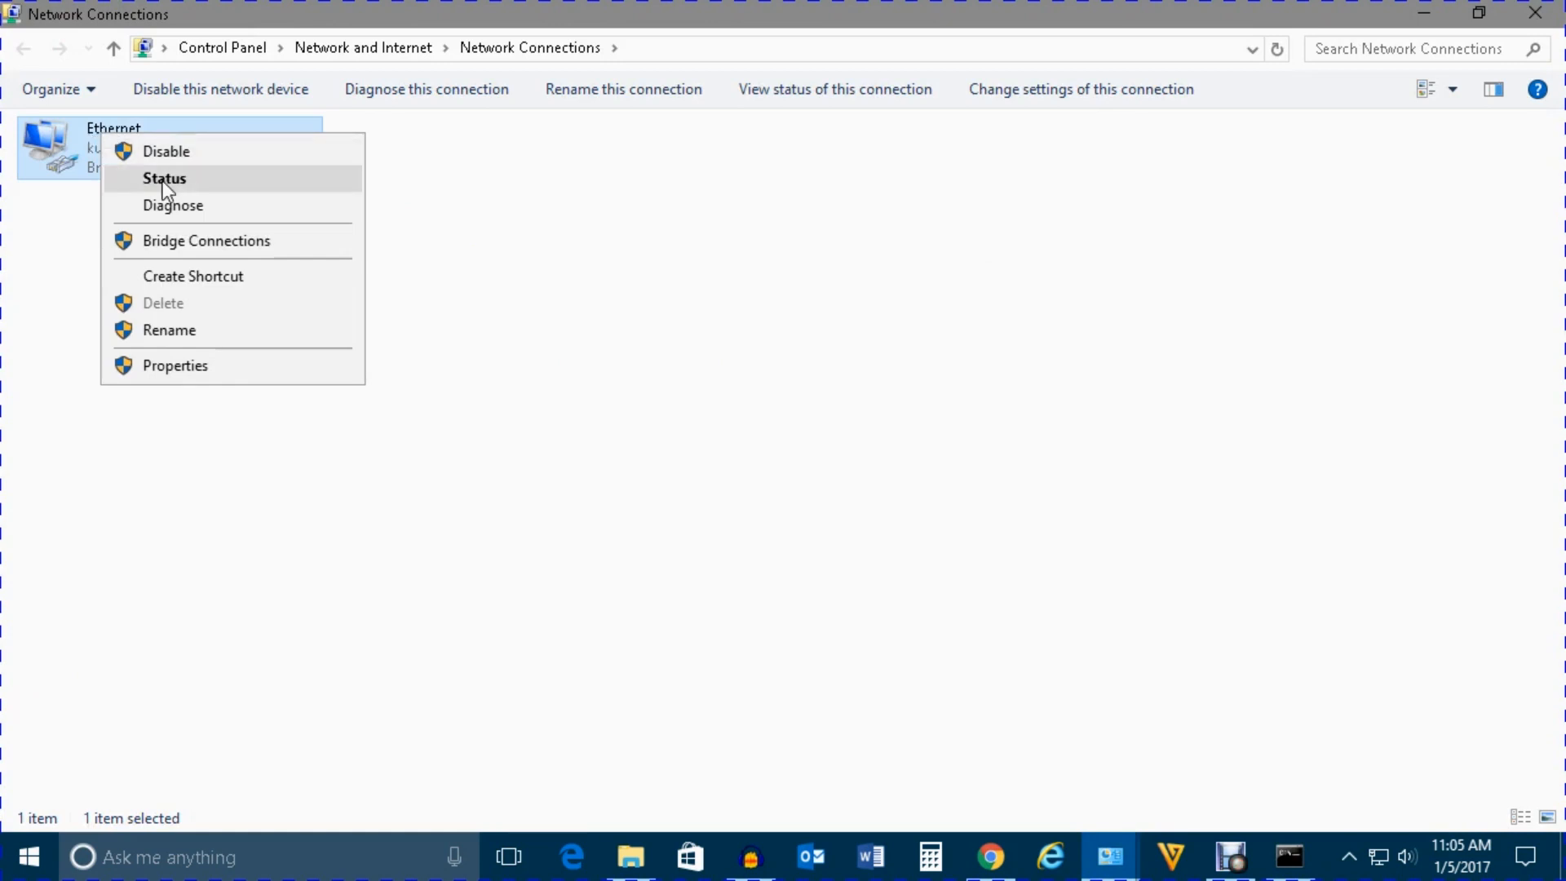
{"action": "left_click", "coordinate": [163, 178]}
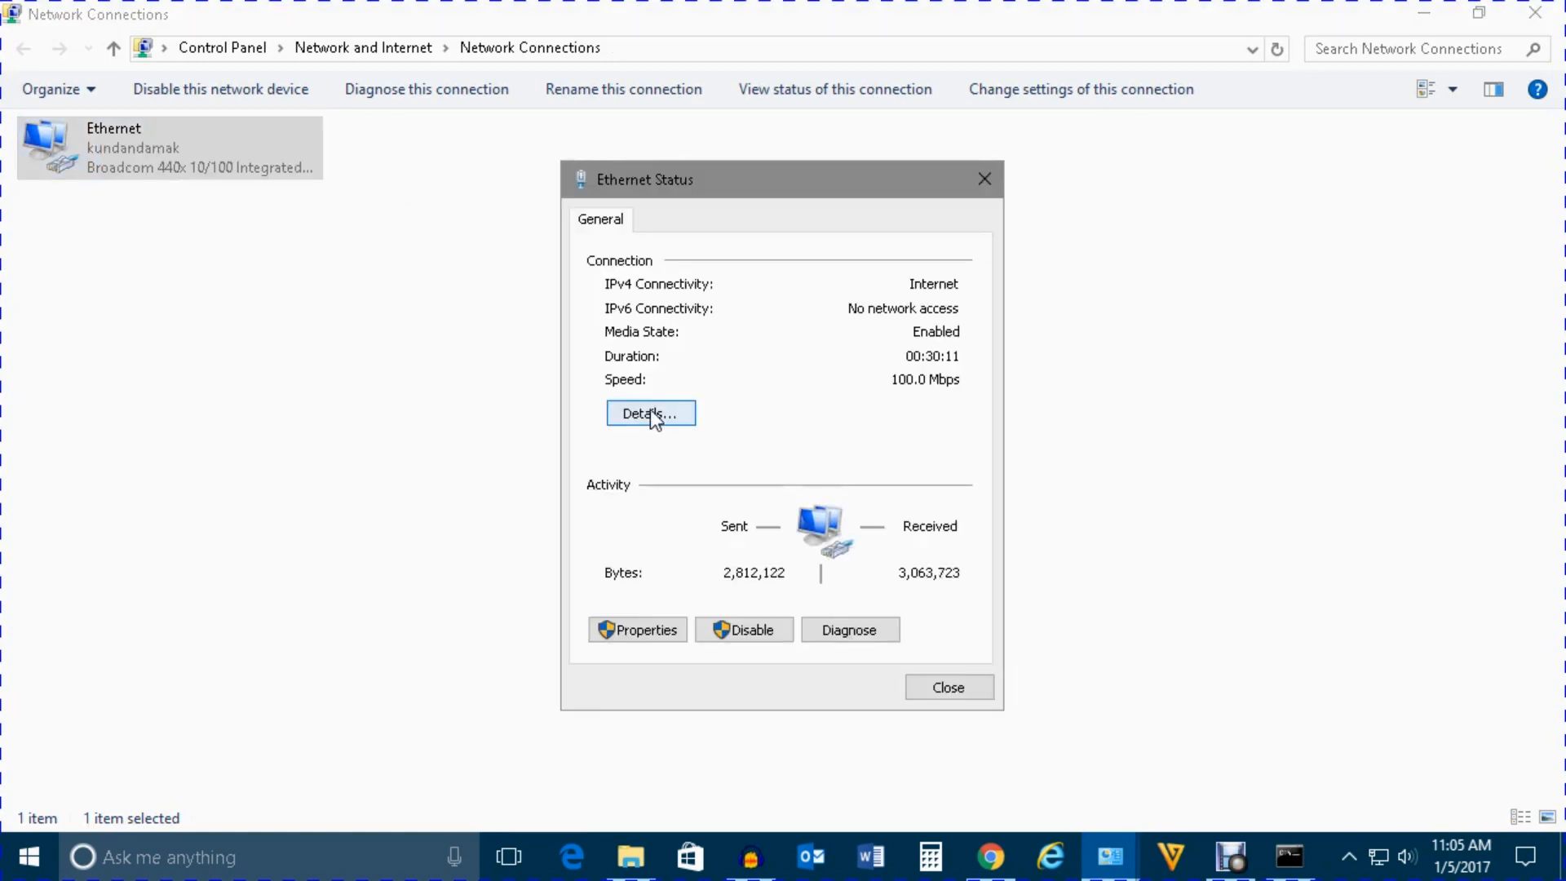
{"action": "left_click", "coordinate": [650, 413]}
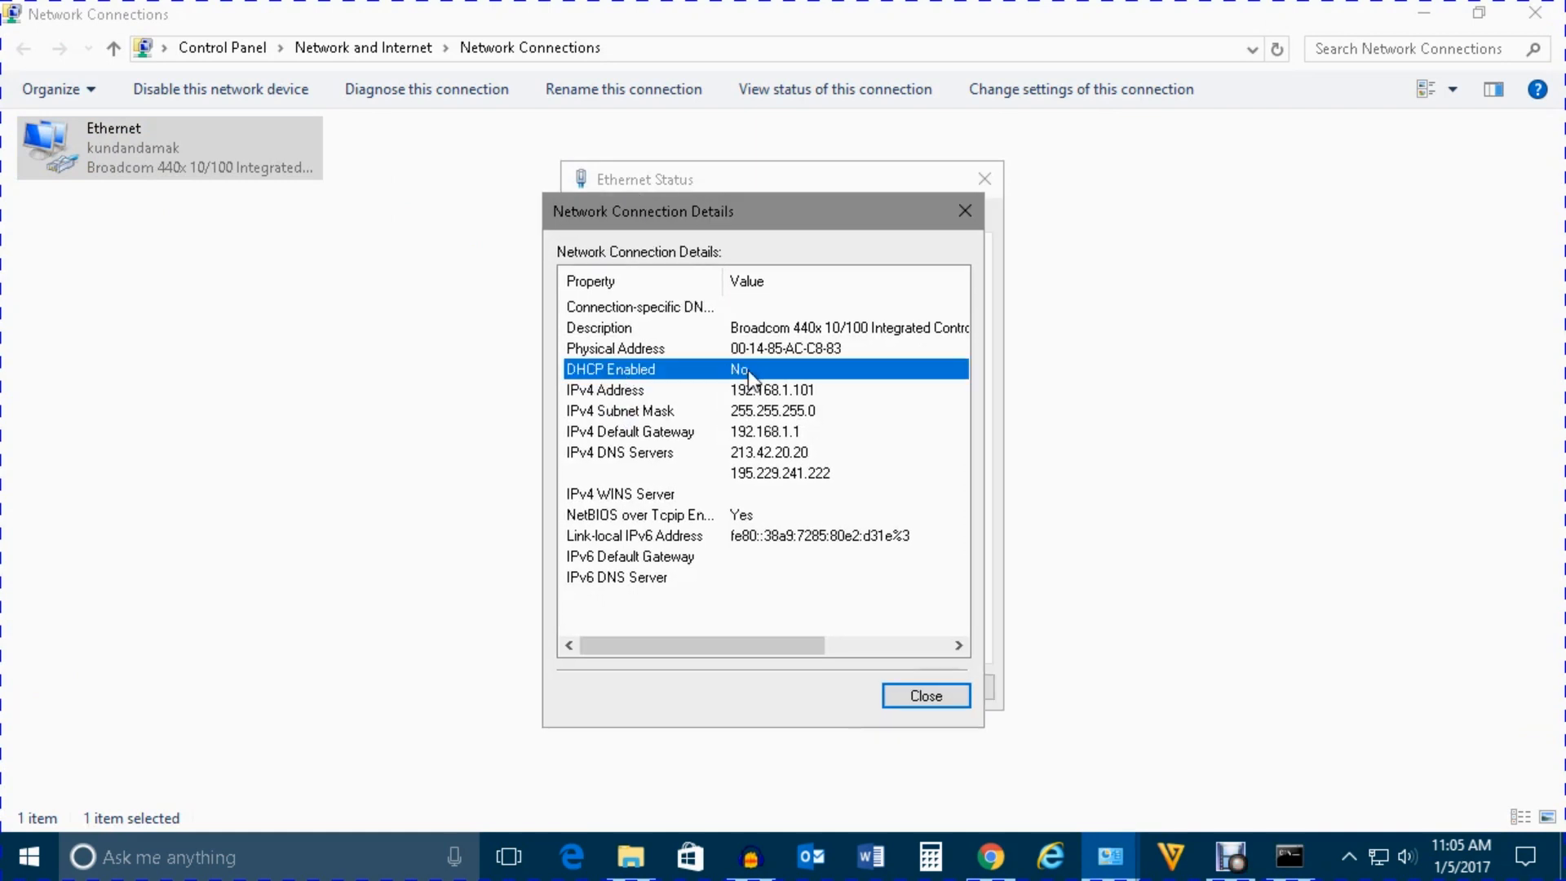
{"action": "left_click", "coordinate": [926, 696]}
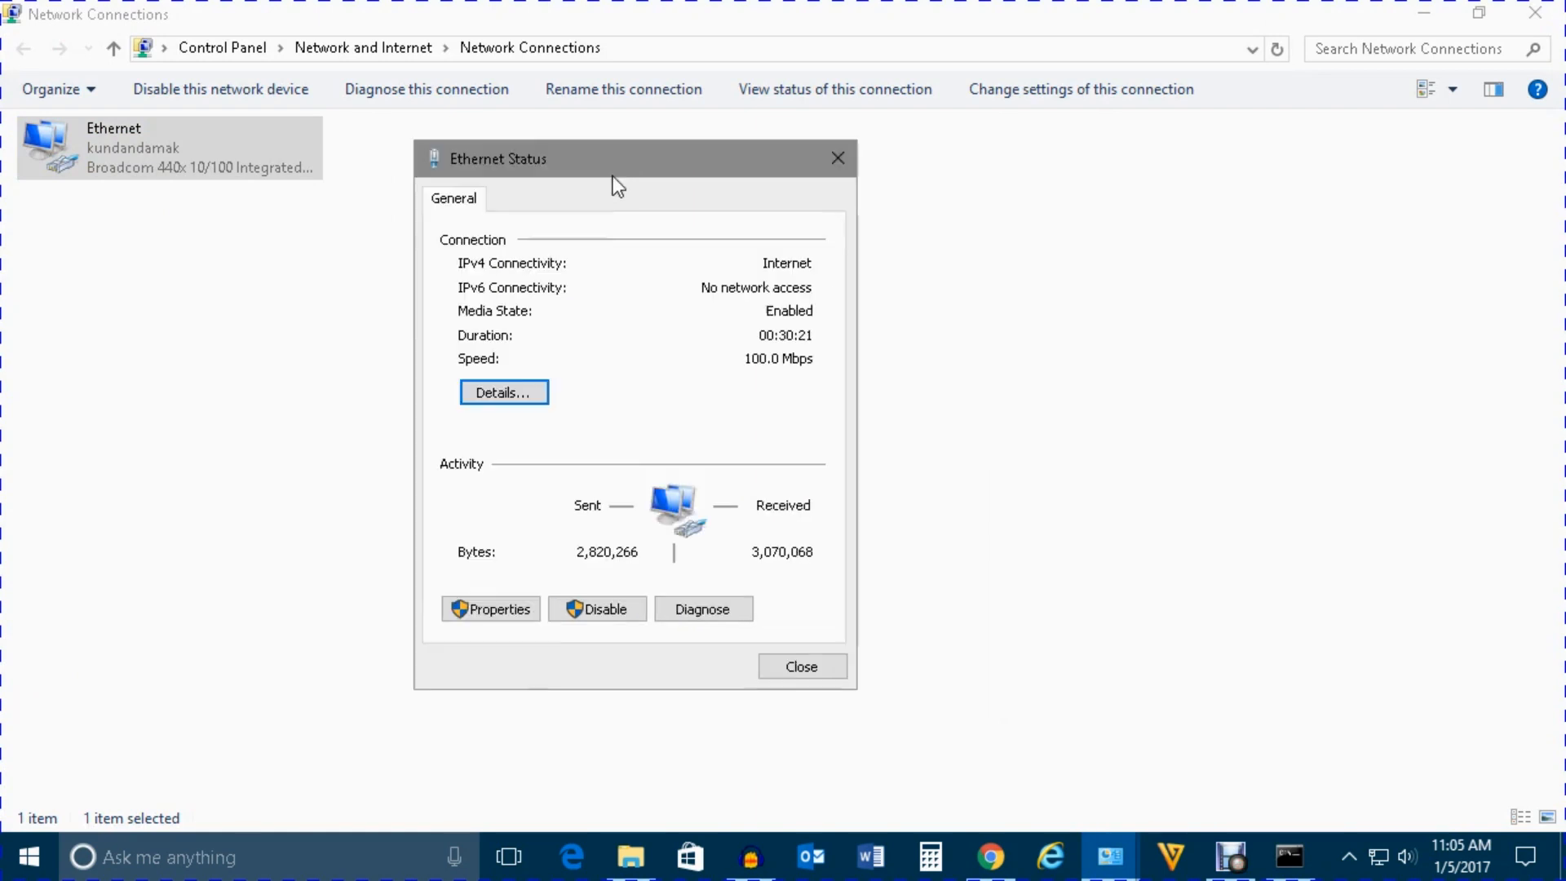
{"action": "left_click_drag", "start_coordinate": [614, 158], "coordinate": [560, 138]}
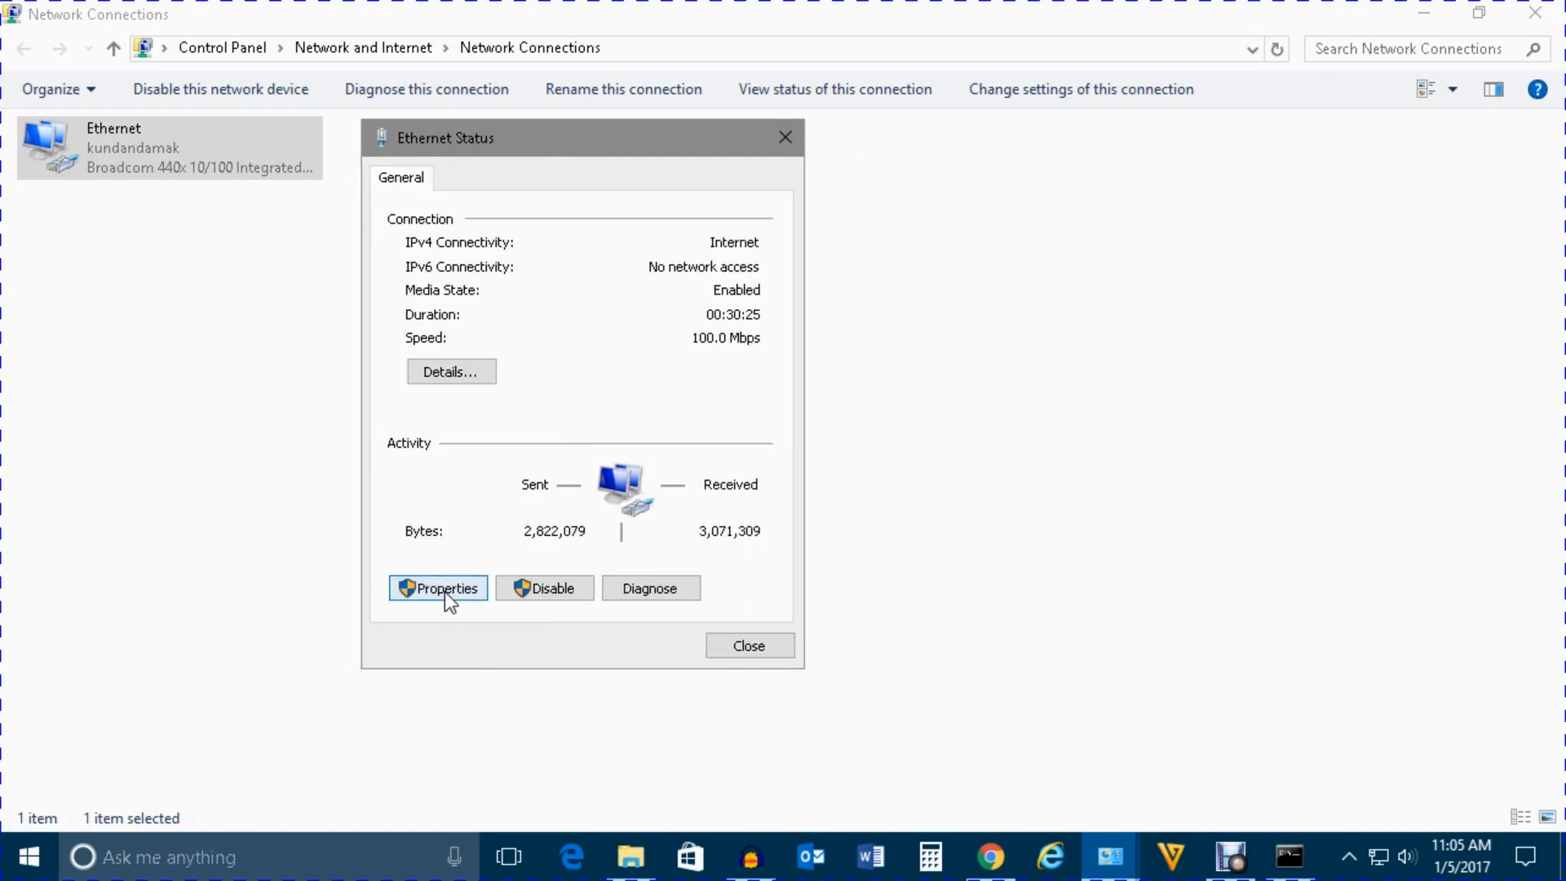
- Switch Ethernet's Internet Protocol Version 4 (TCP/IPv4) to Obtain an IP address automatically
{"action": "left_click", "coordinate": [437, 588]}
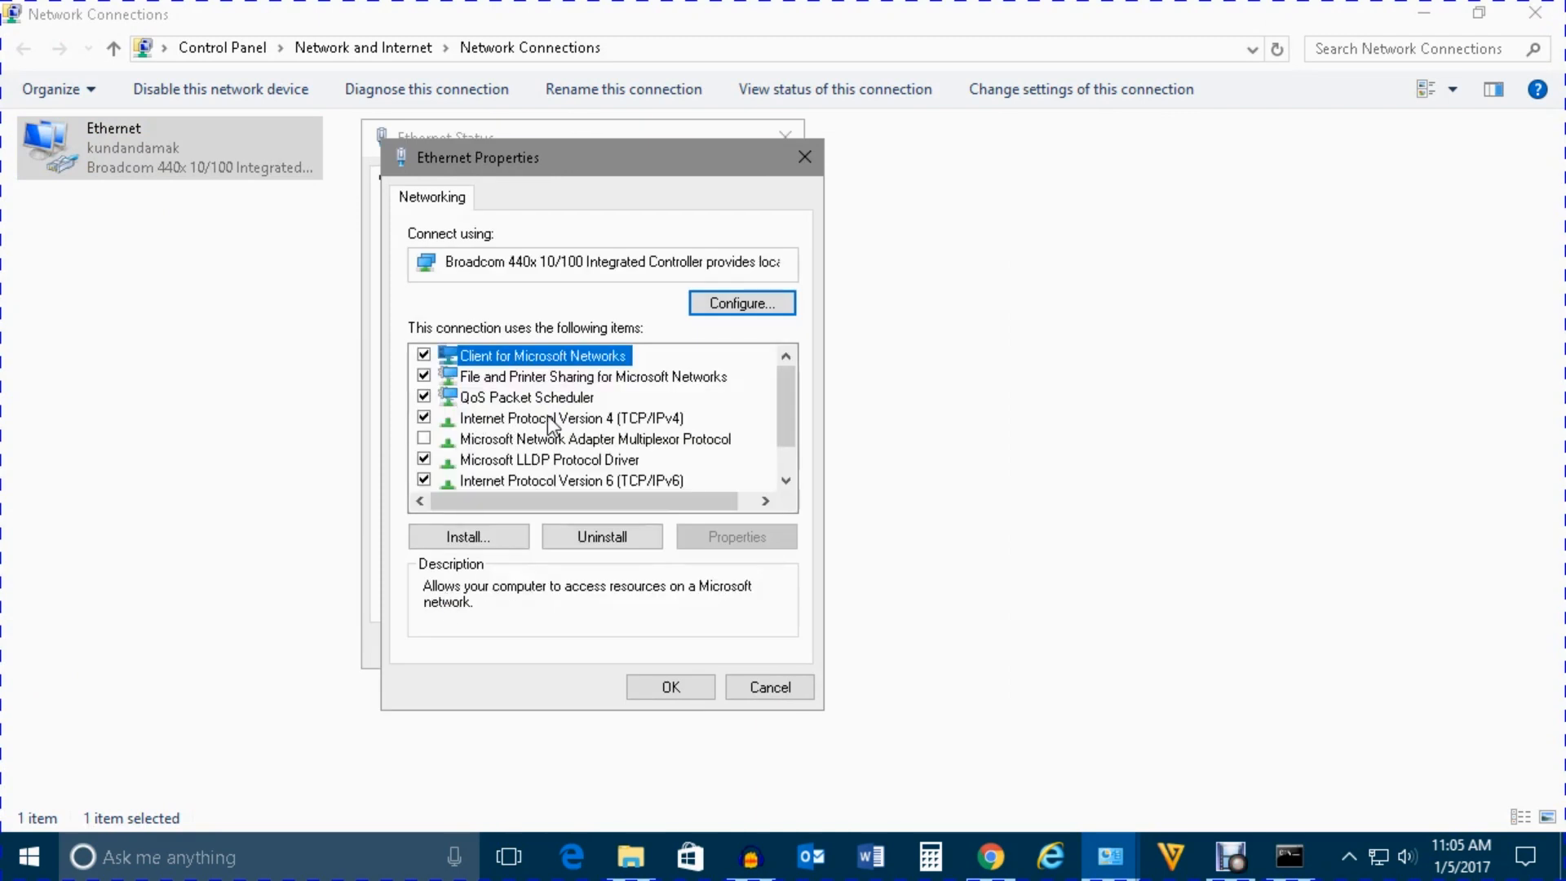
{"action": "left_click", "coordinate": [558, 418]}
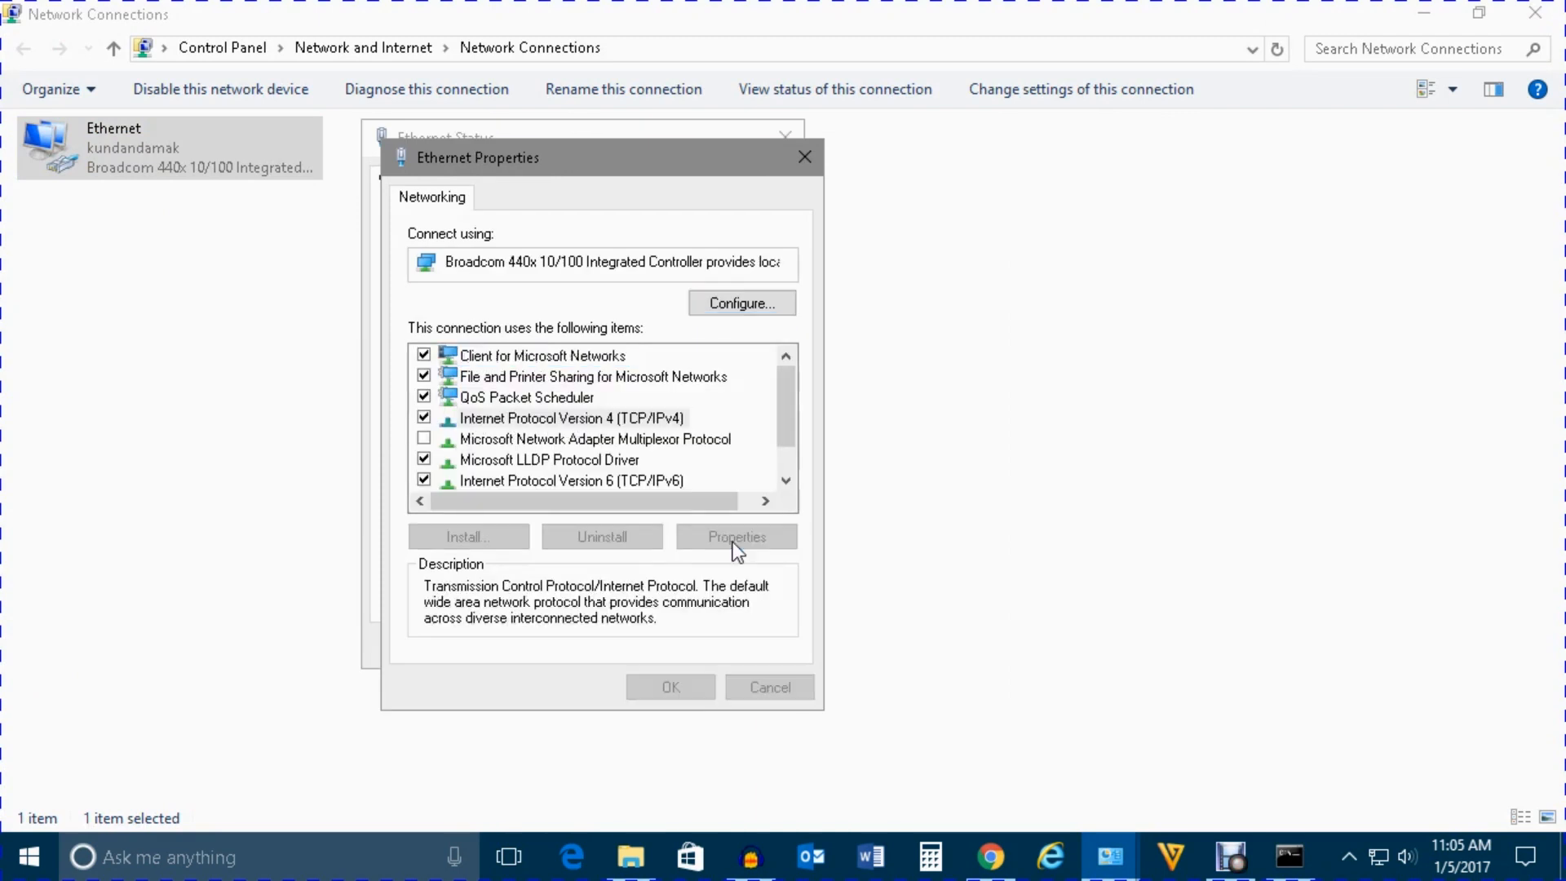
{"action": "left_click", "coordinate": [736, 537]}
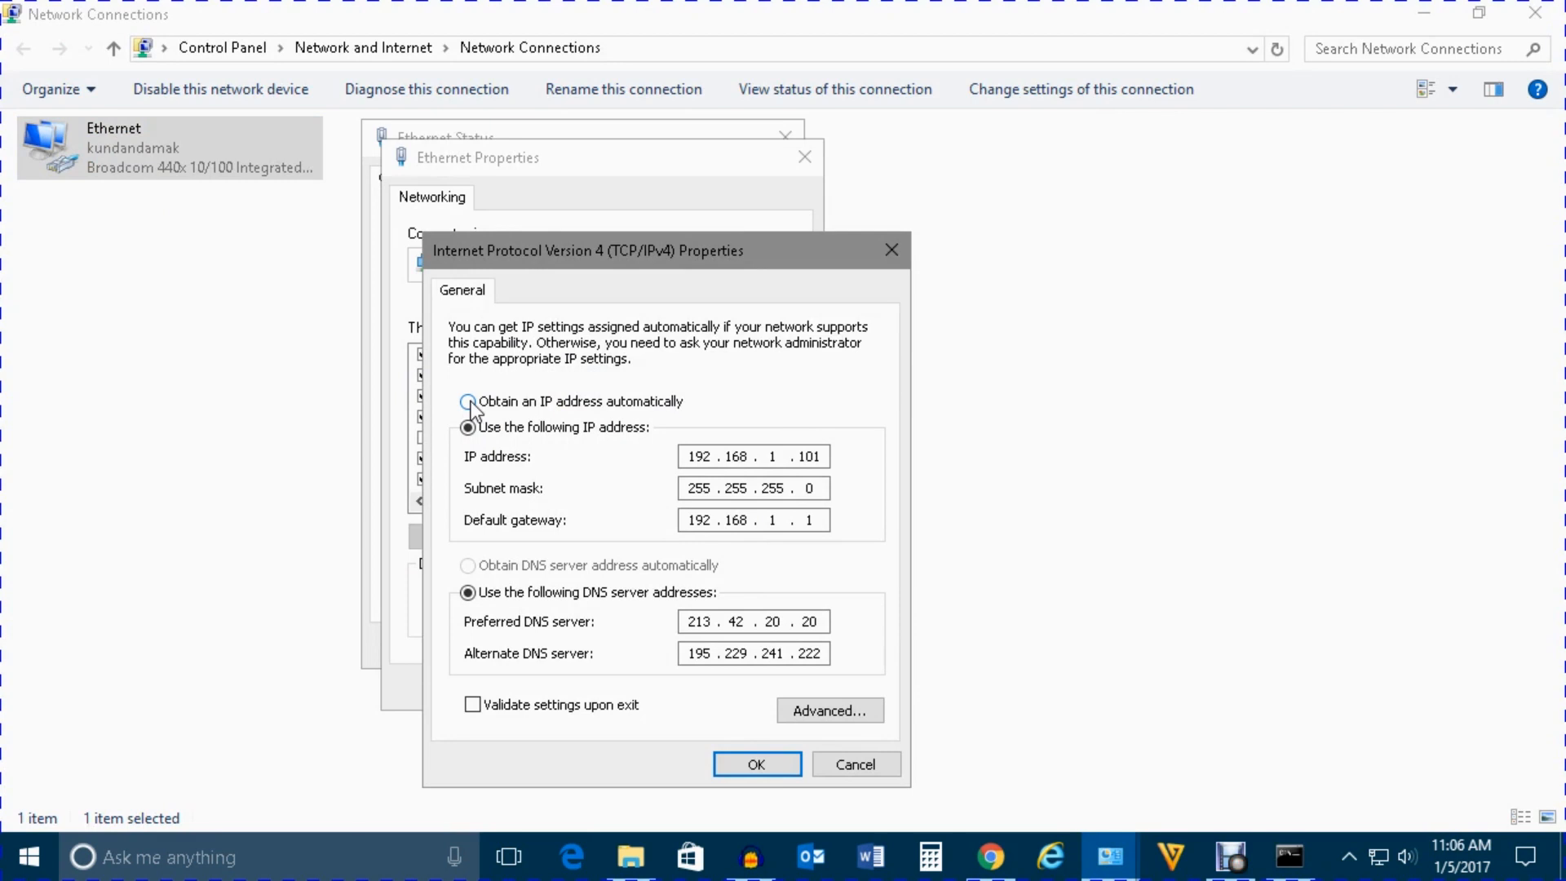
{"action": "left_click", "coordinate": [467, 402]}
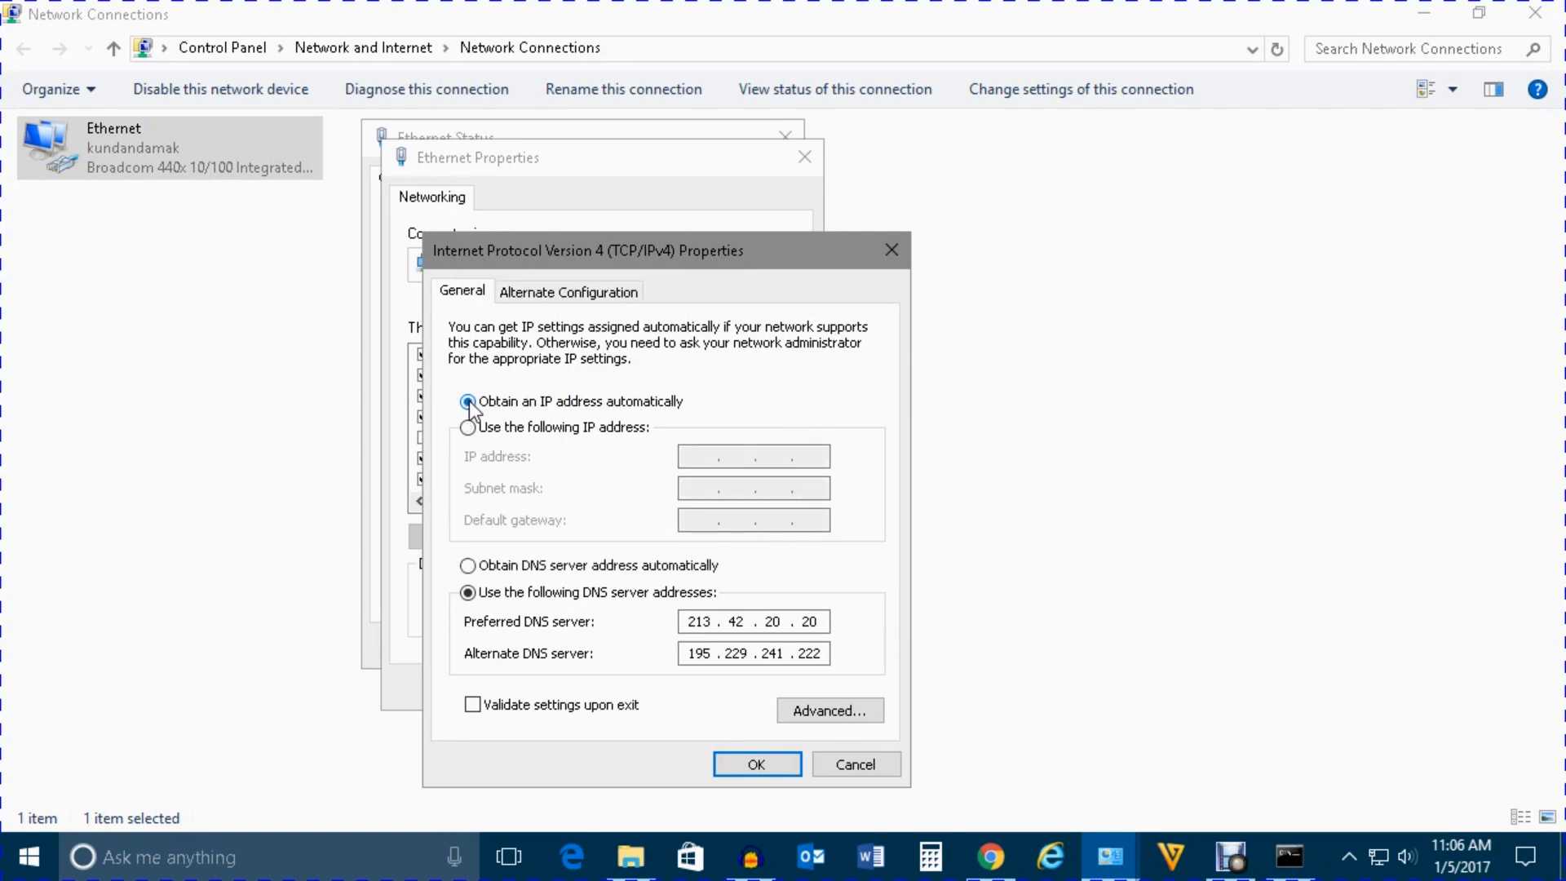
{"action": "left_click", "coordinate": [757, 763]}
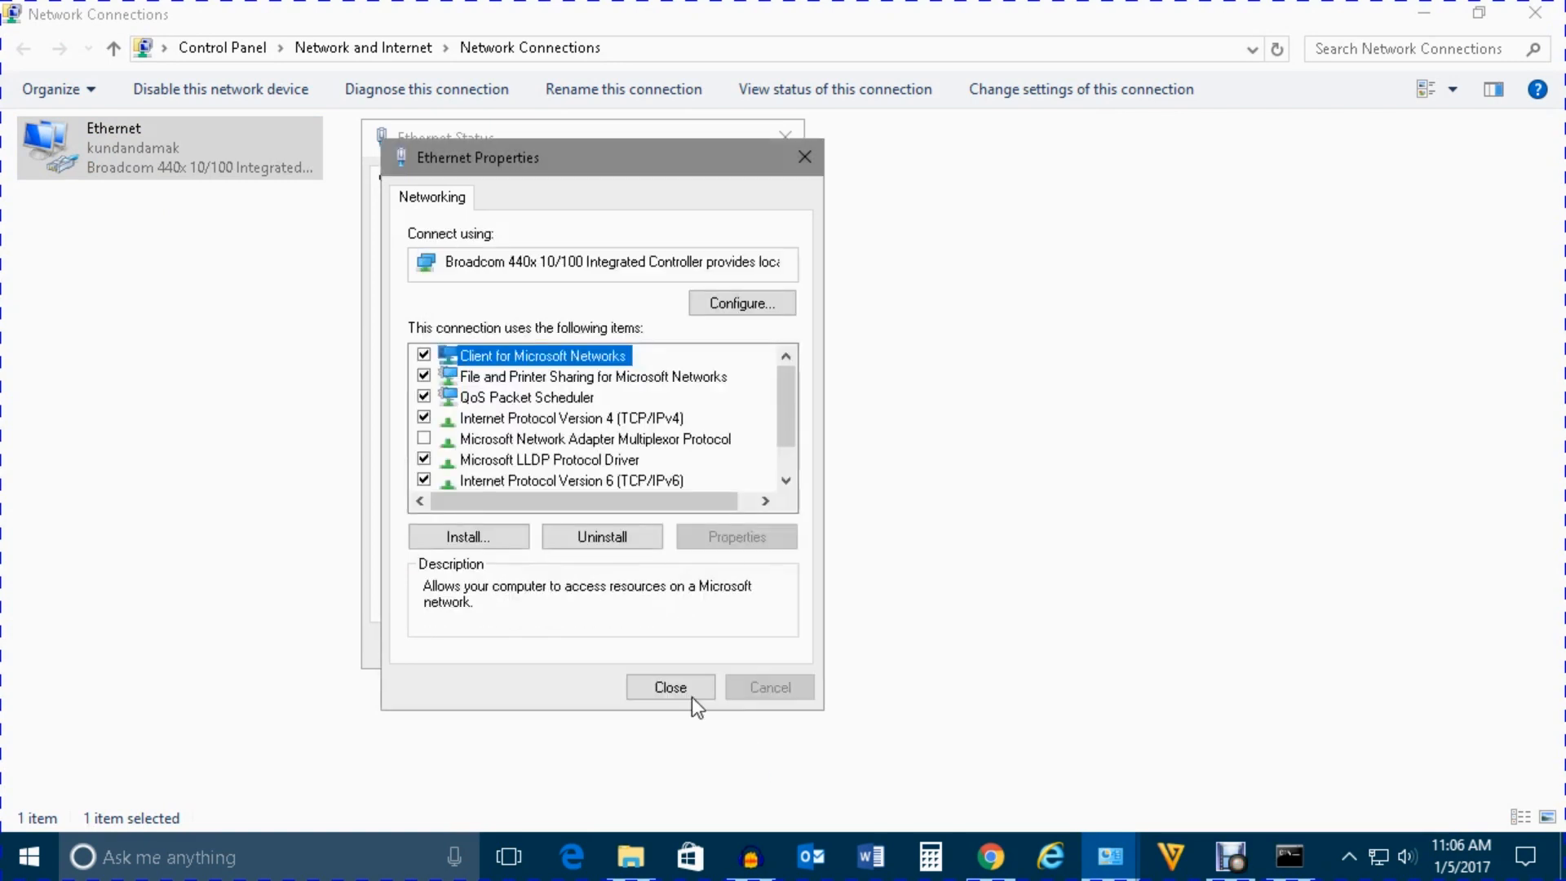
{"action": "left_click", "coordinate": [670, 686]}
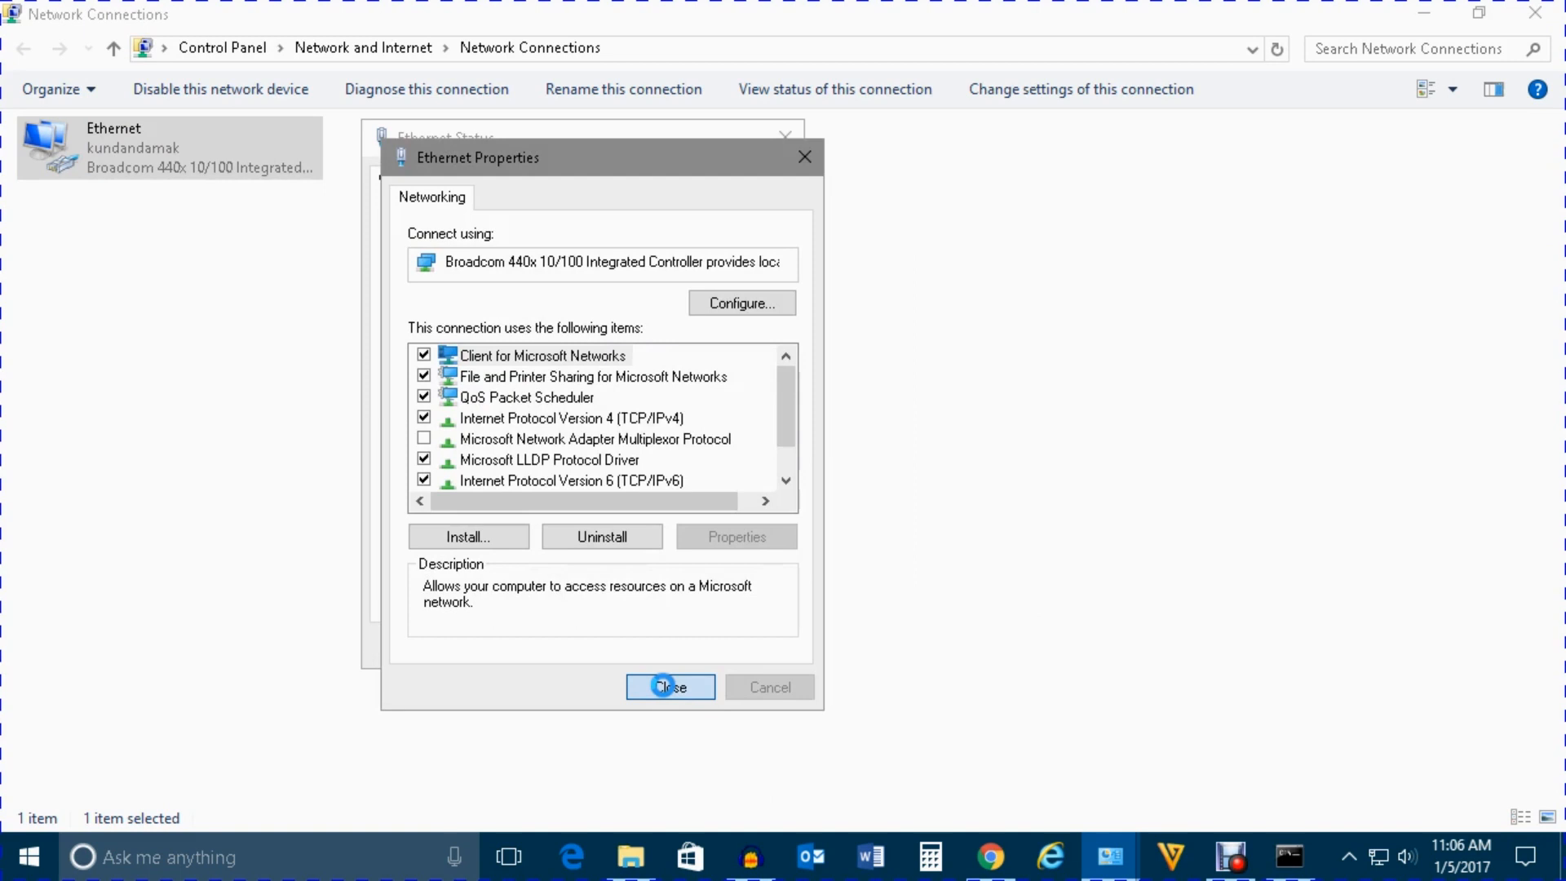
- Close Ethernet Properties and verify the details report DHCP Enabled: Yes
{"action": "left_click", "coordinate": [669, 686]}
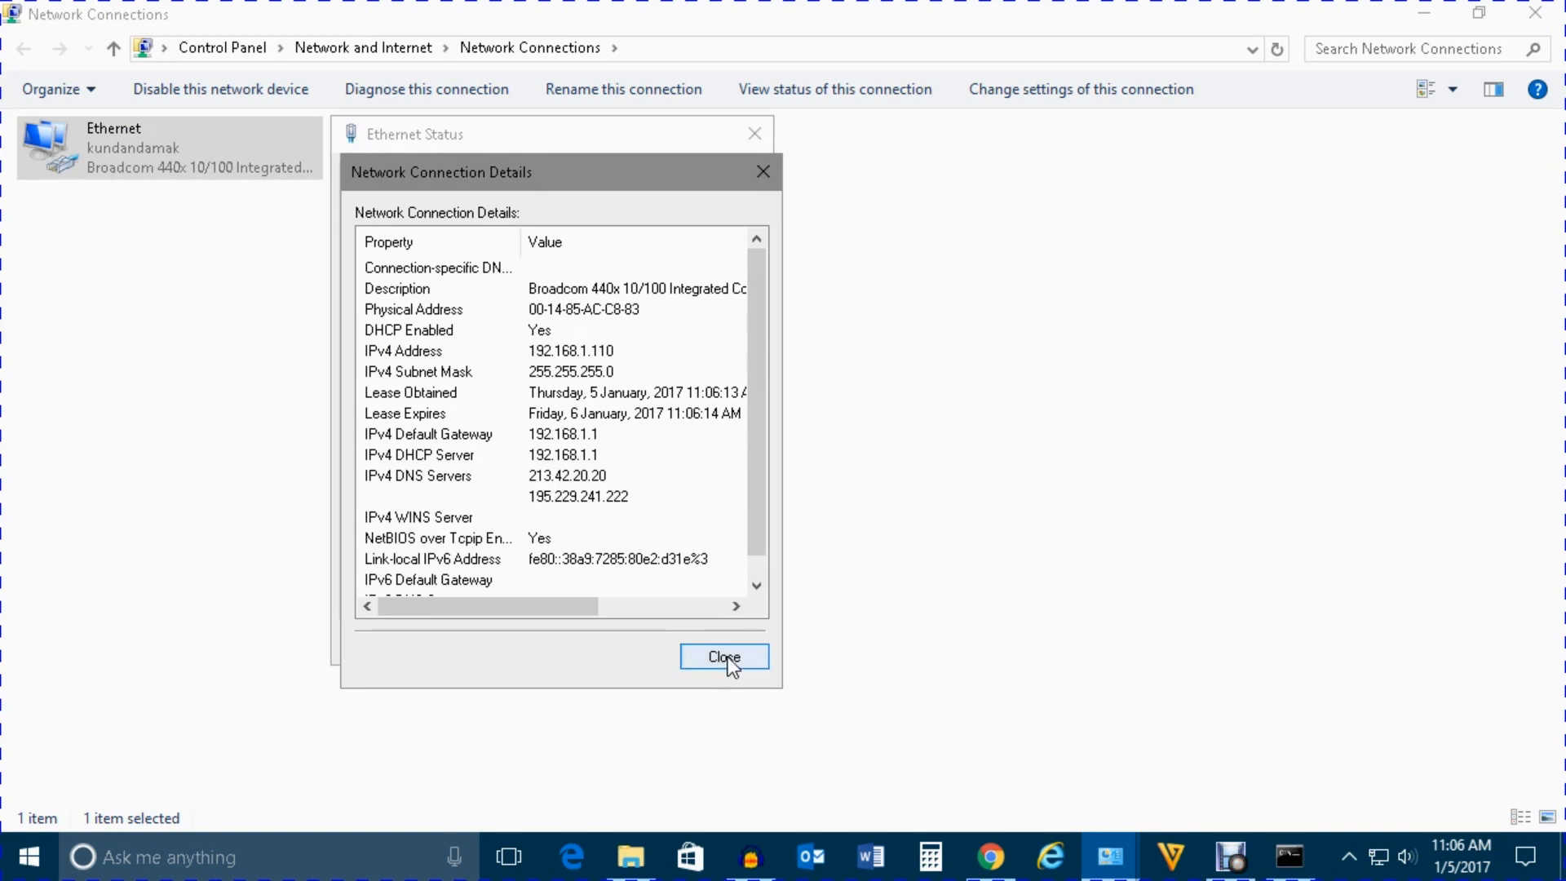
{"action": "left_click", "coordinate": [724, 656]}
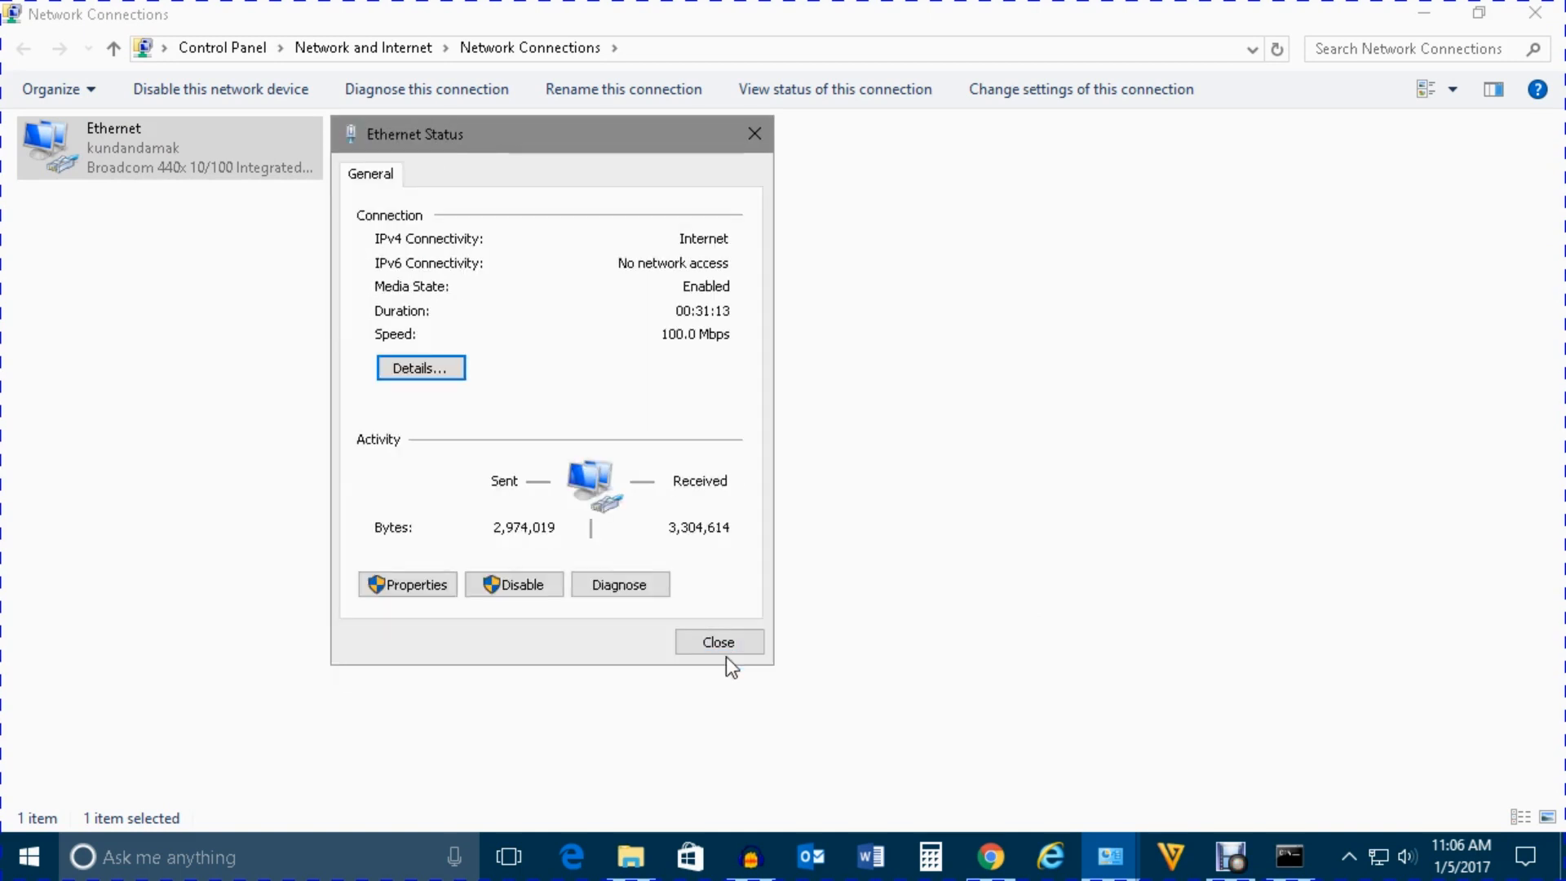